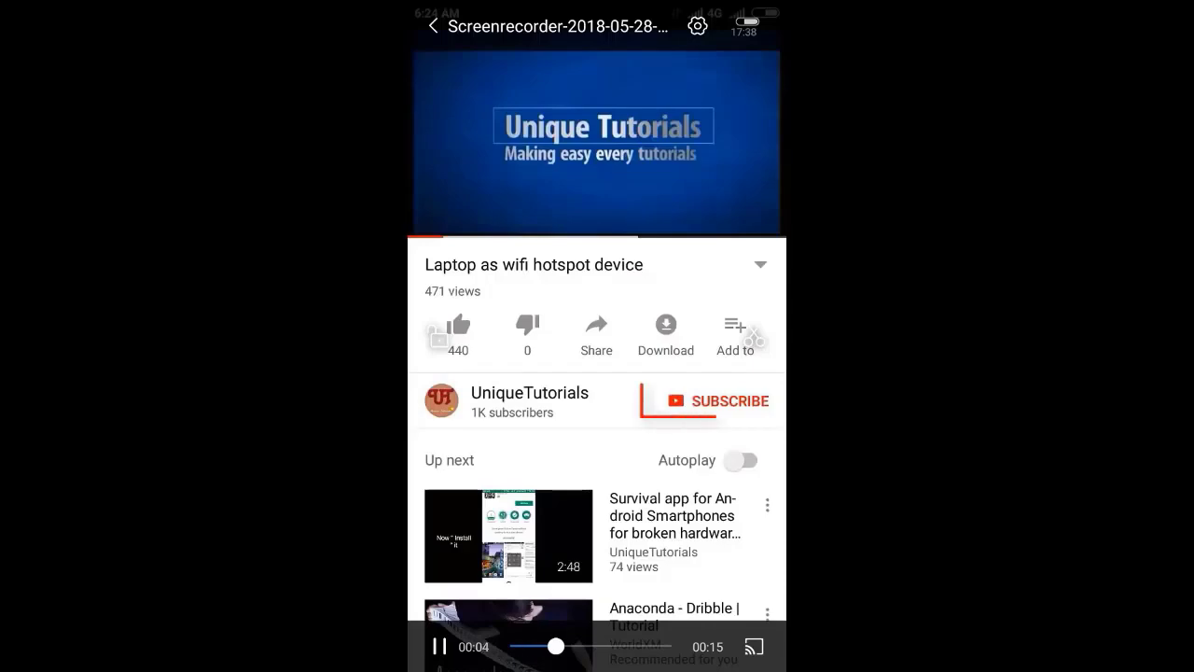
Step: Subscribe to the UniqueTutorials channel and enable its notification bell
click(713, 399)
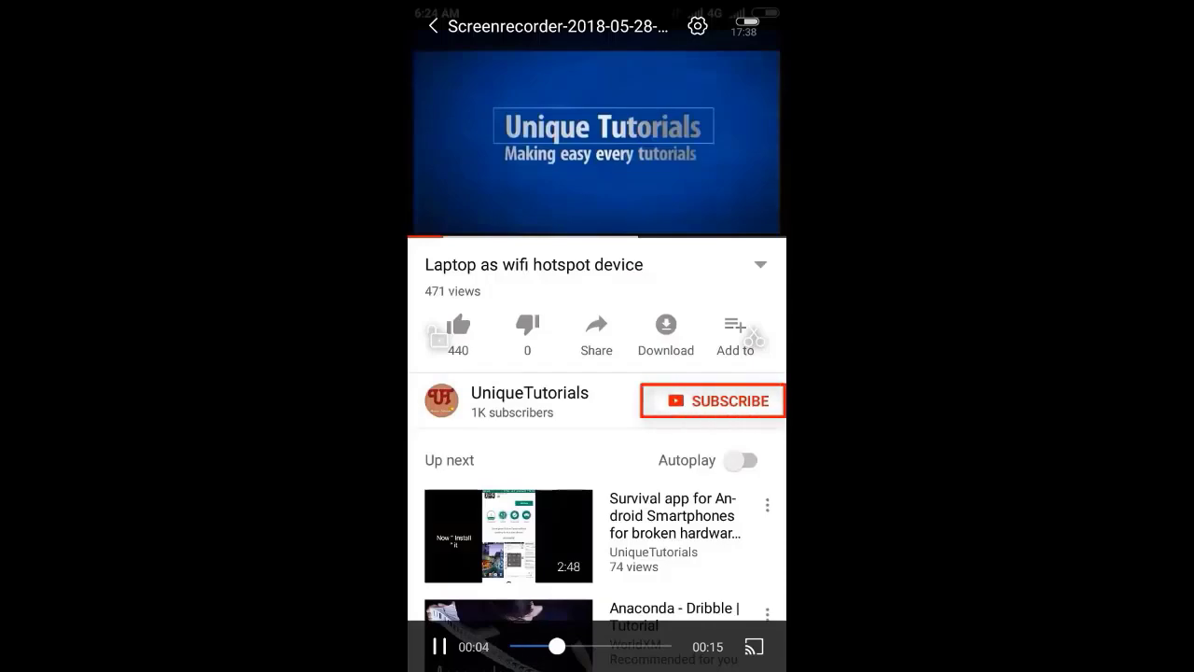
click(711, 399)
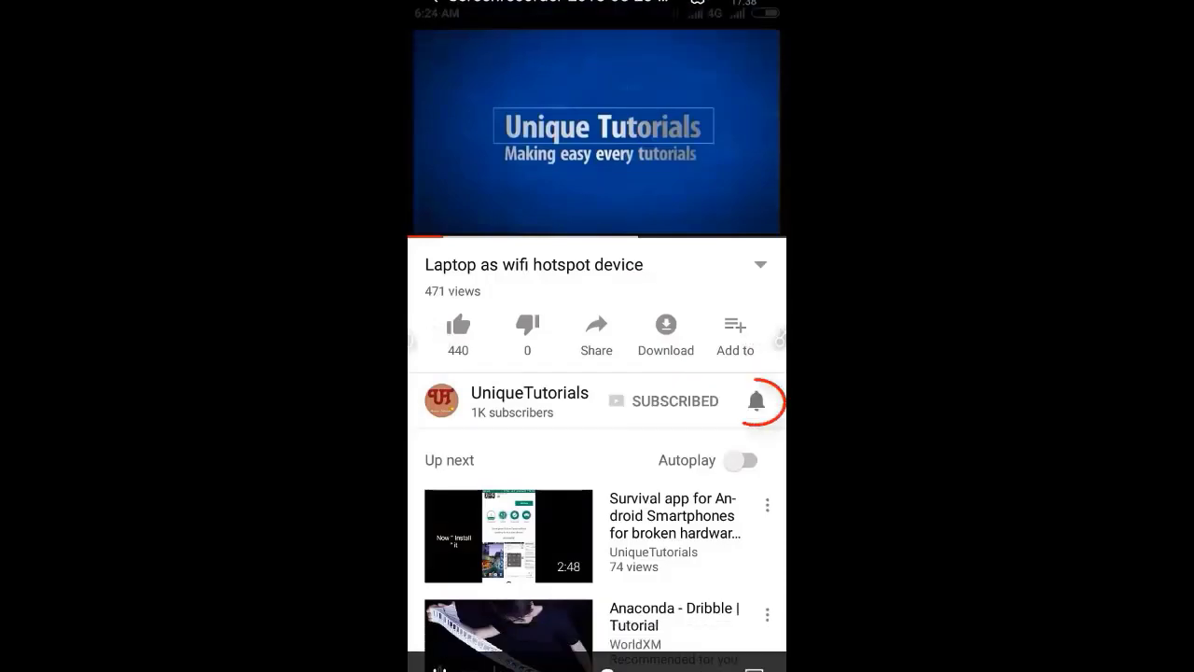
click(756, 401)
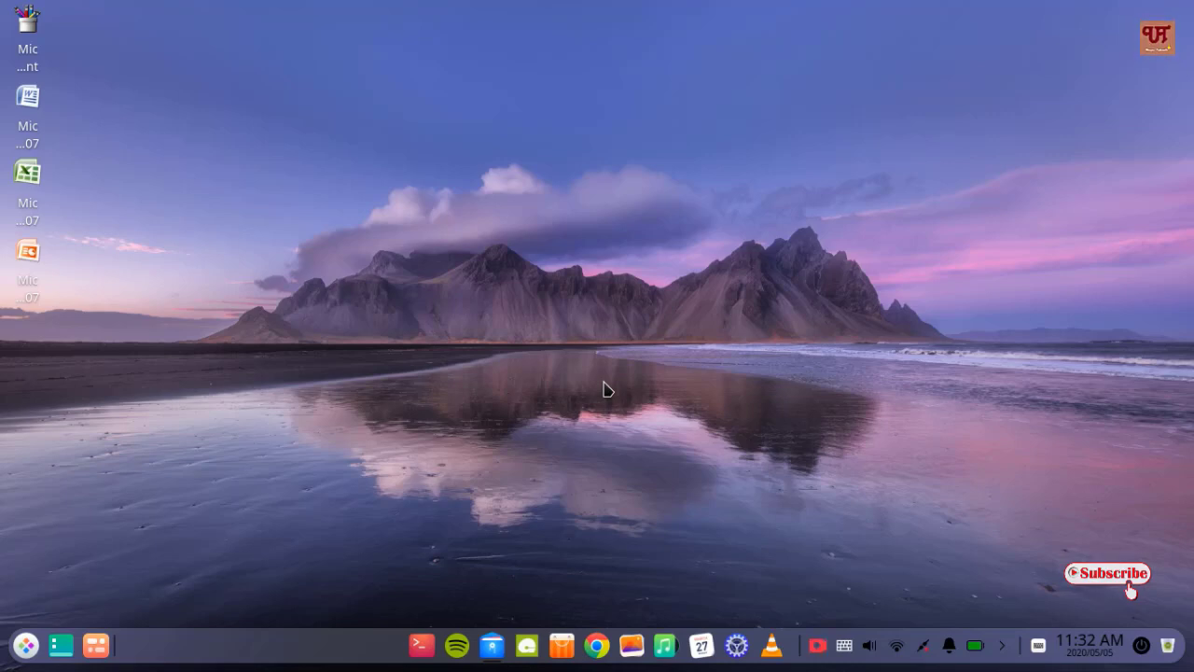
mouse_move(504, 641)
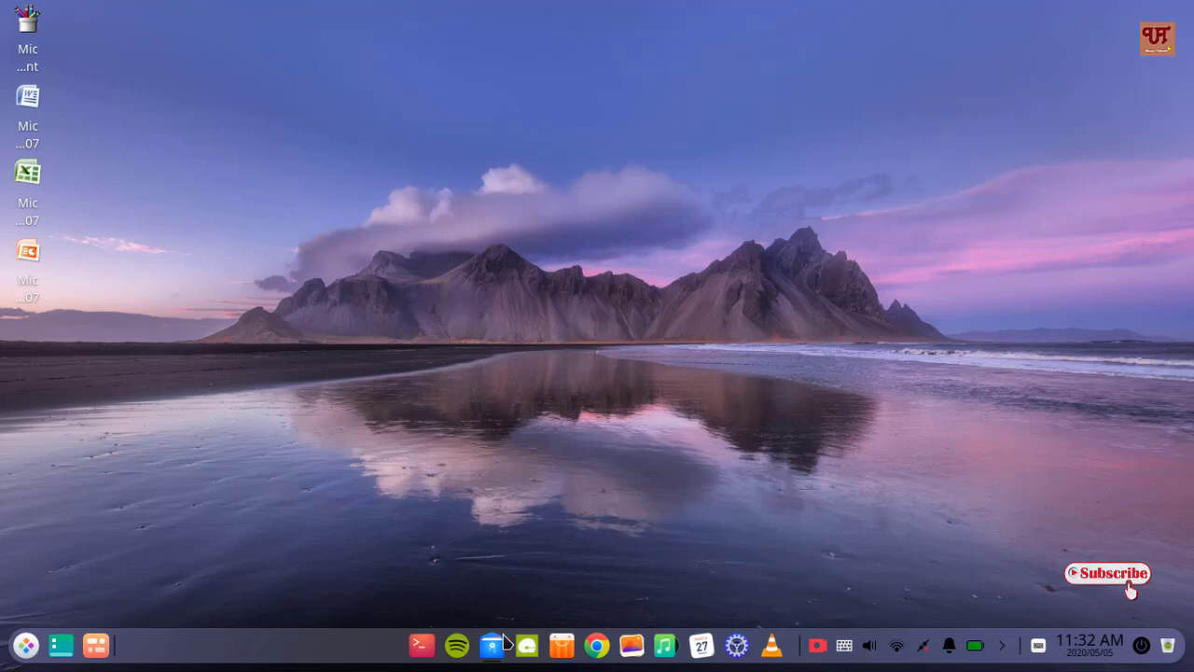
click(491, 645)
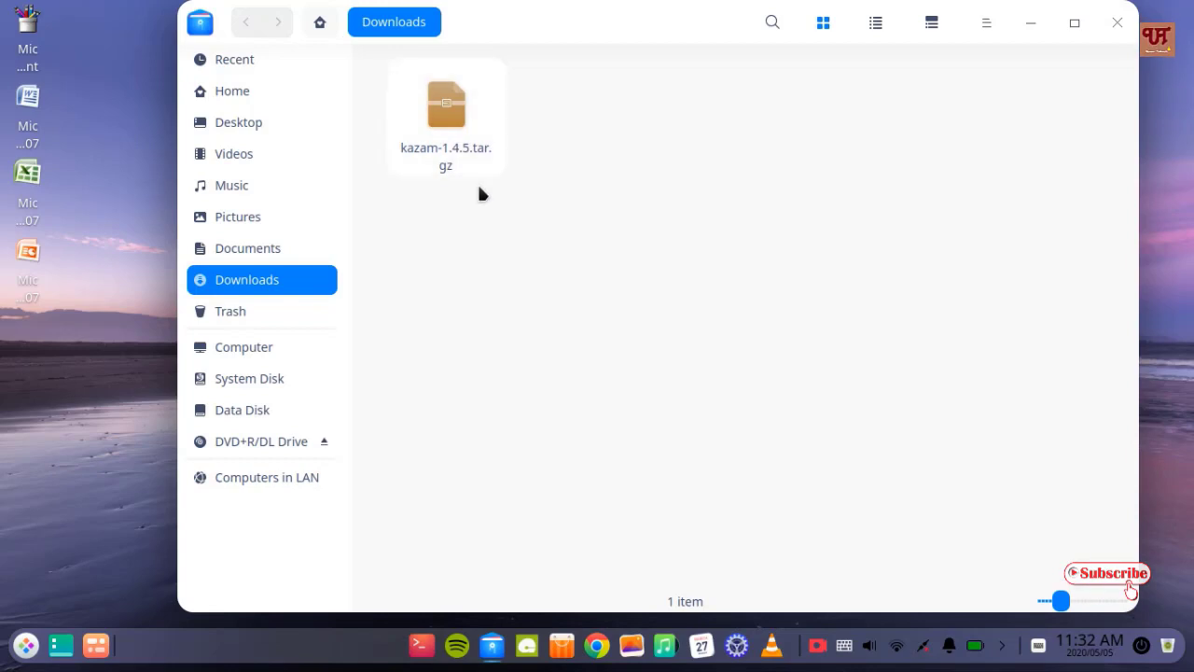
mouse_move(502, 216)
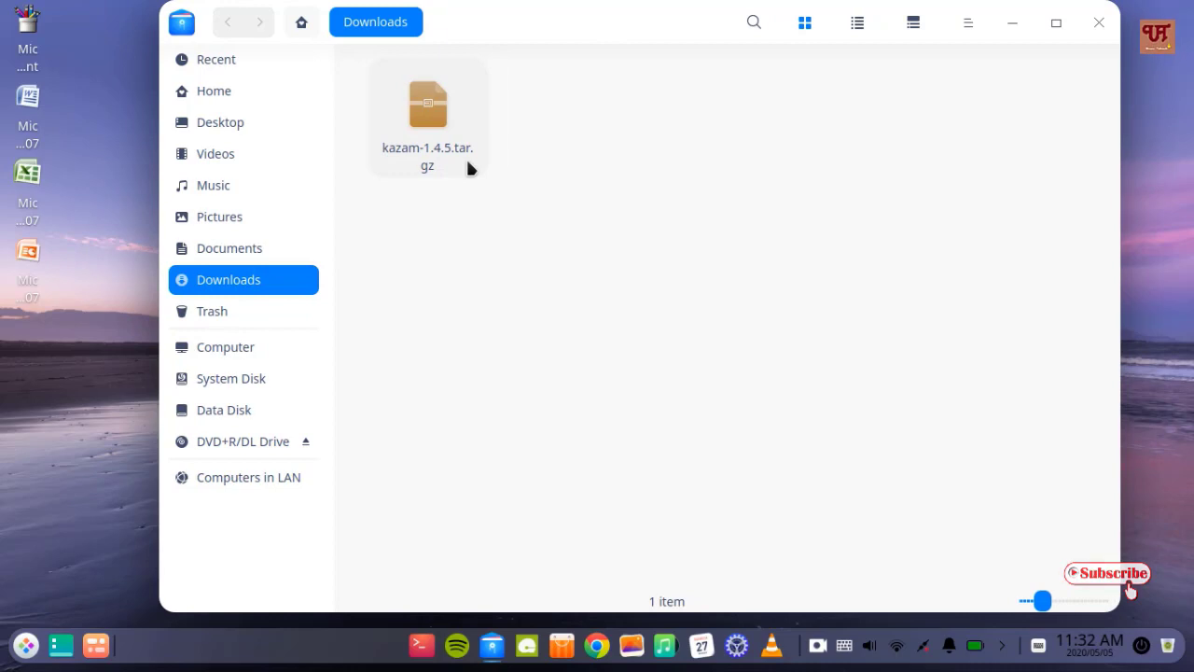
mouse_move(500, 269)
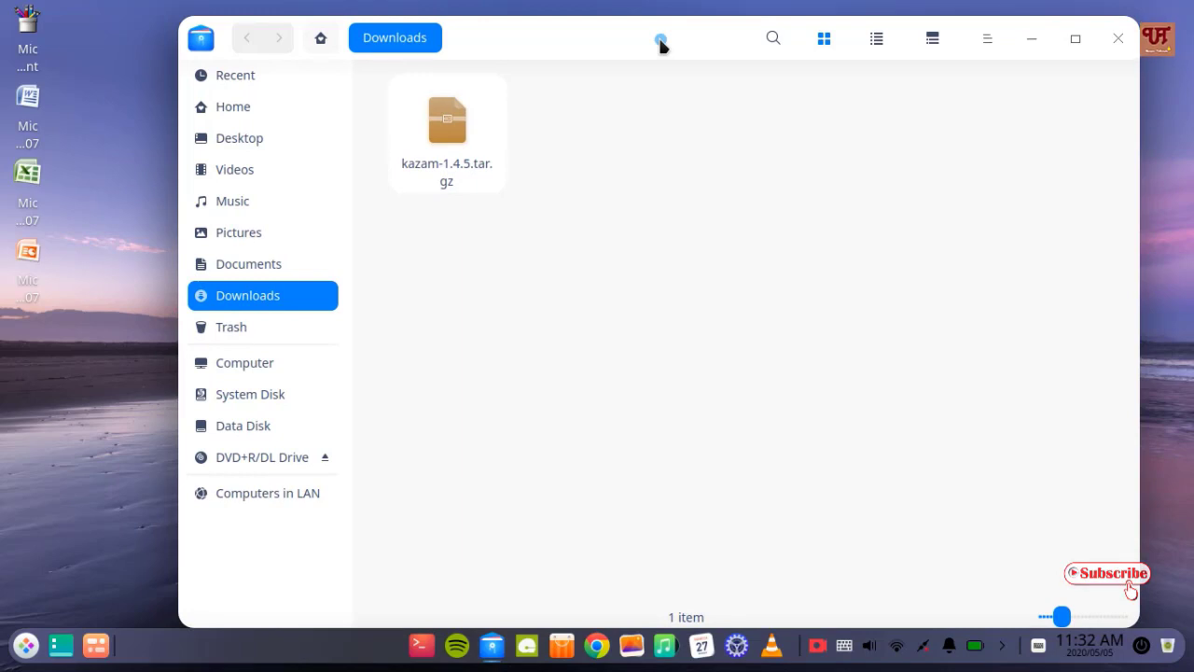
click(1117, 37)
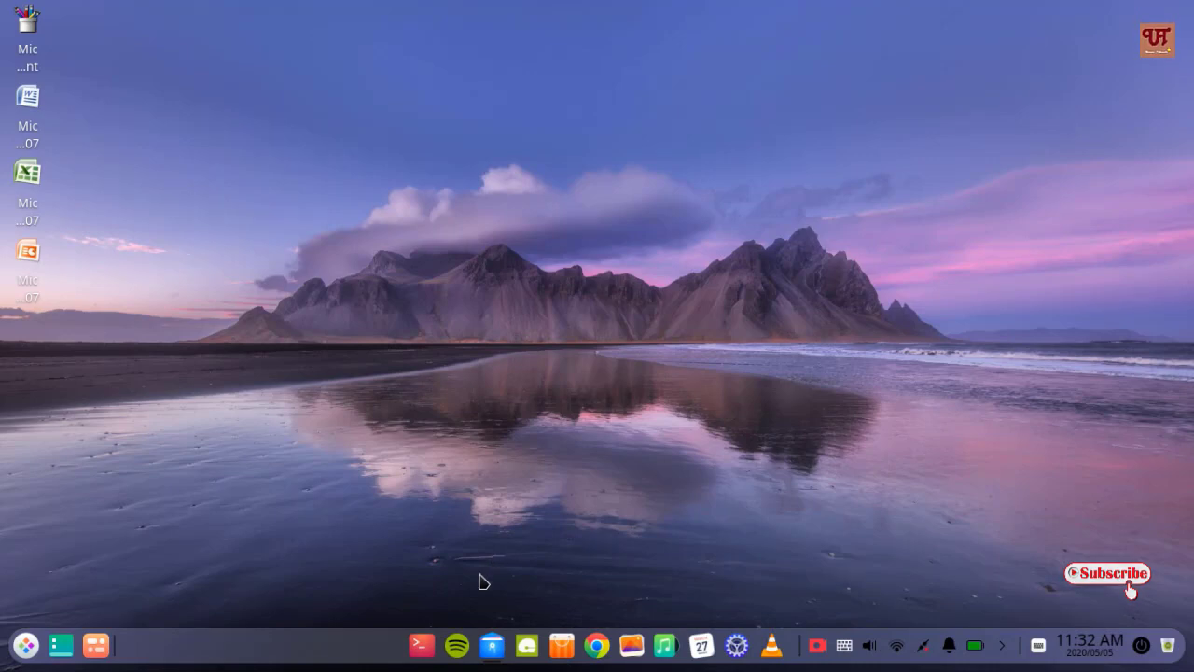
mouse_move(422, 645)
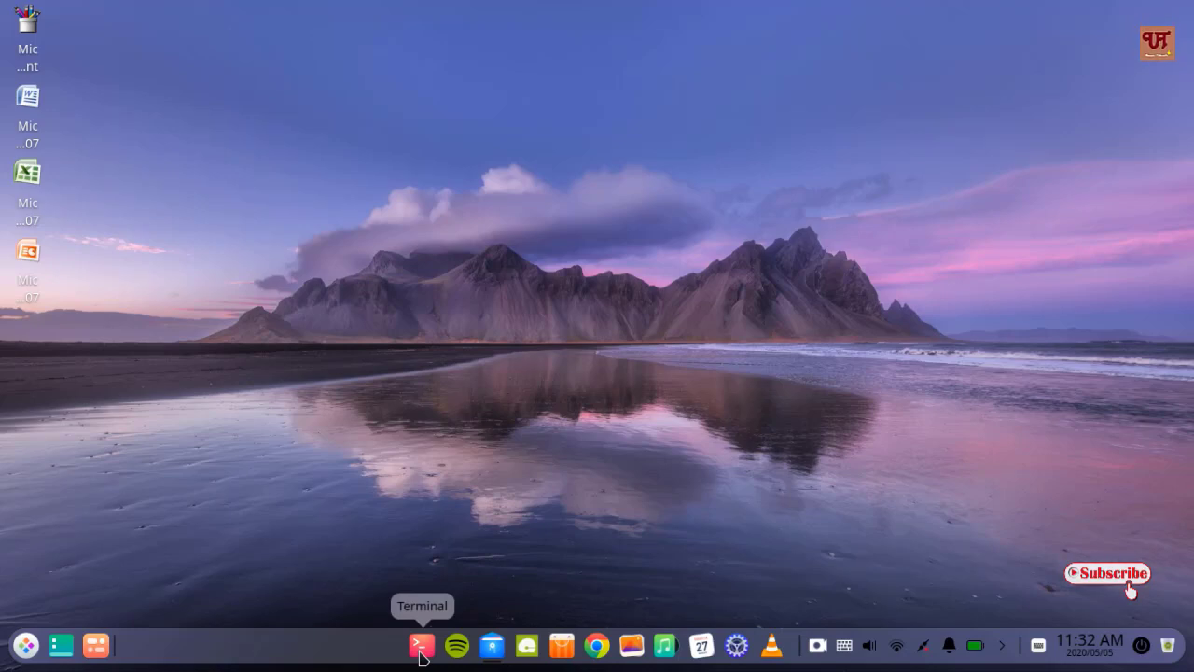
Step: Launch a Deepin Terminal window with the Ctrl+Alt+T shortcut
key(ctrl+alt+t)
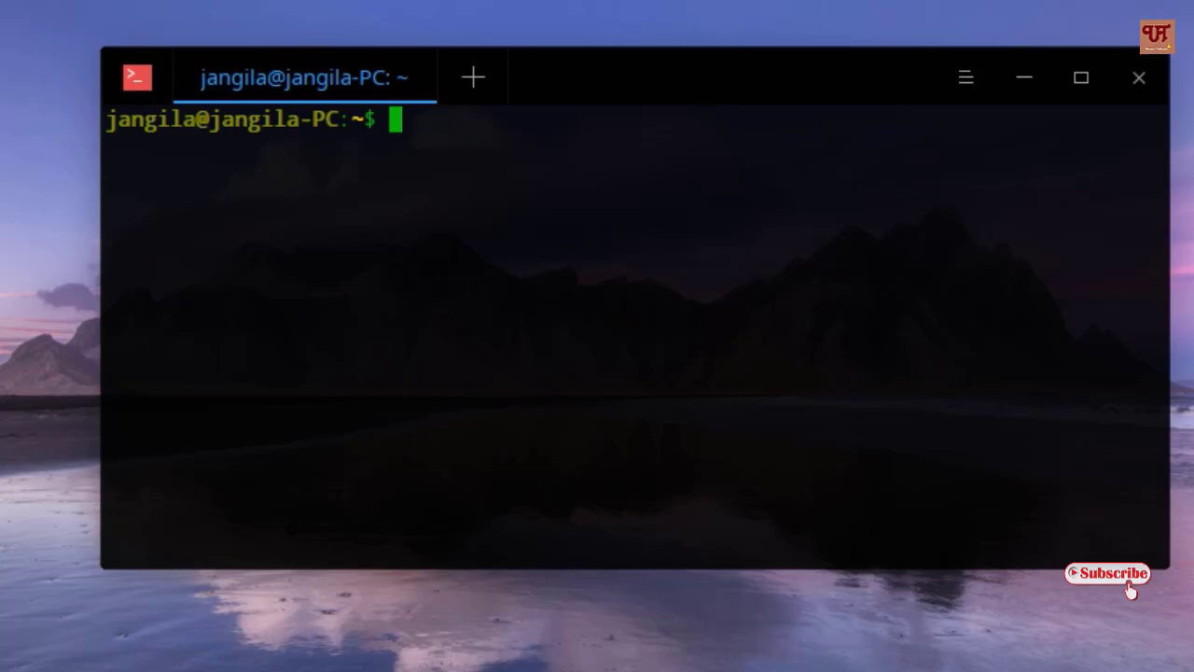
Step: Run 'sudo apt-get install alien', confirming alien is already newest, and begin a cd command
text(sudo)
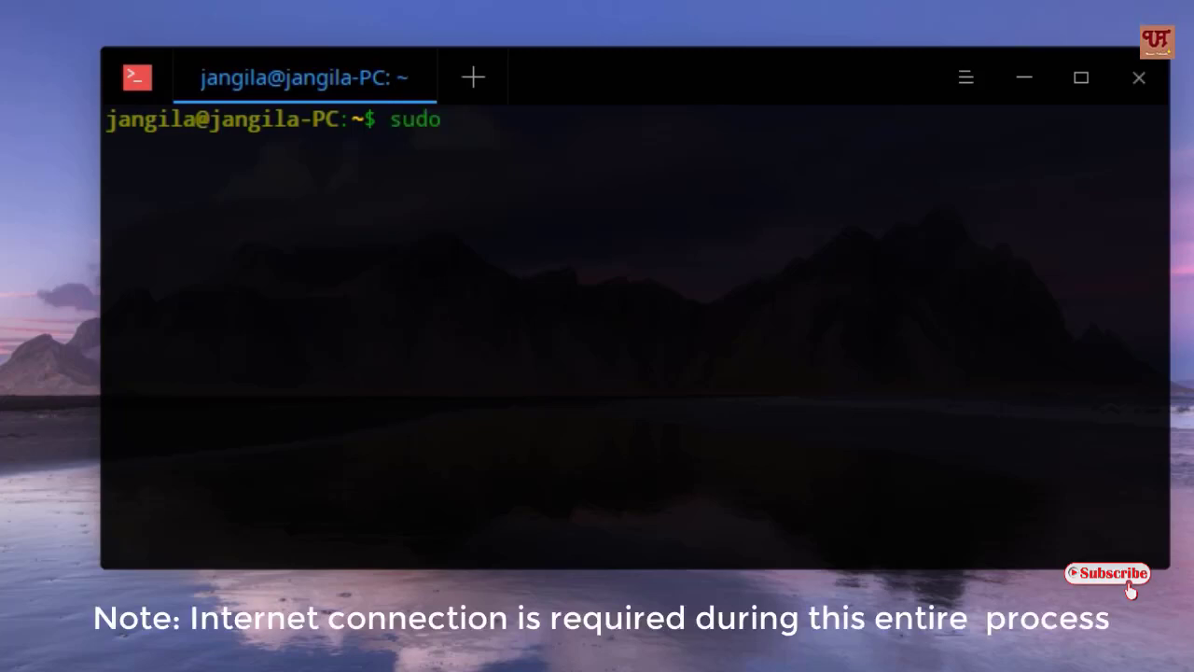
text(apt-get)
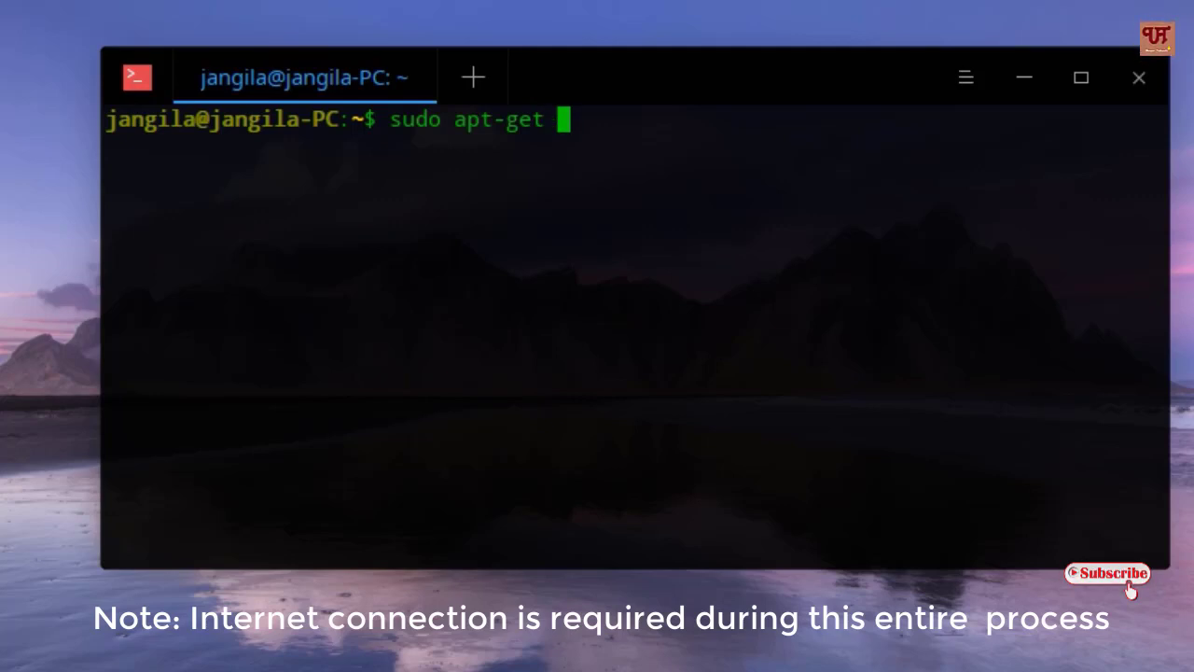
text(install)
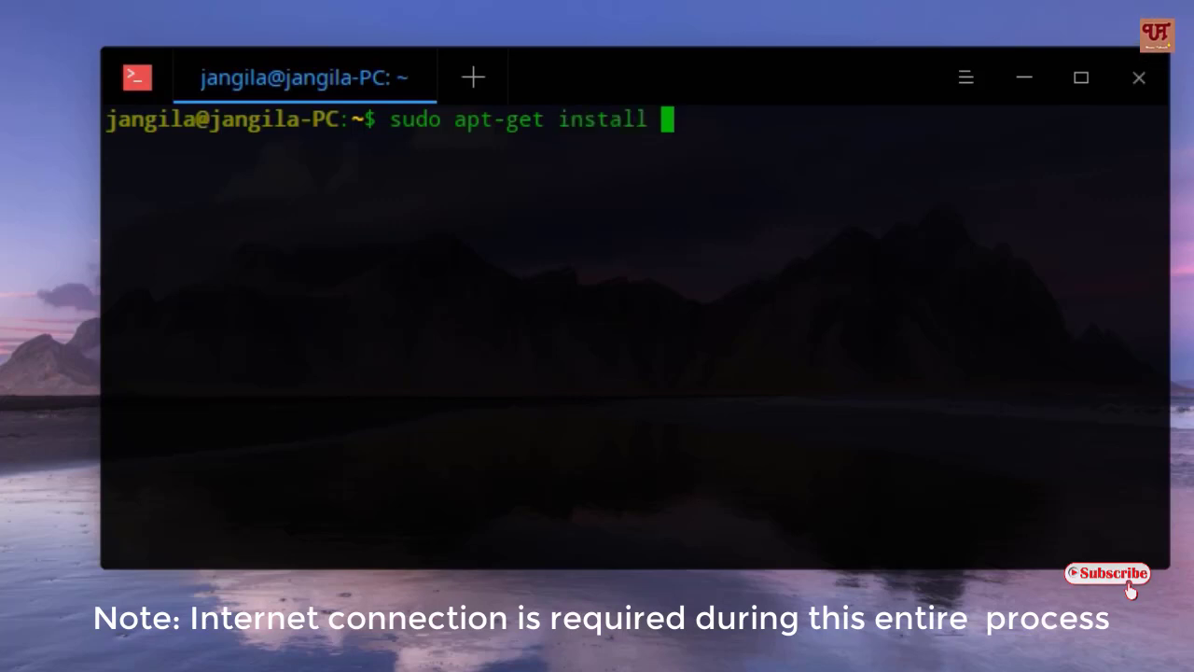
text(alien)
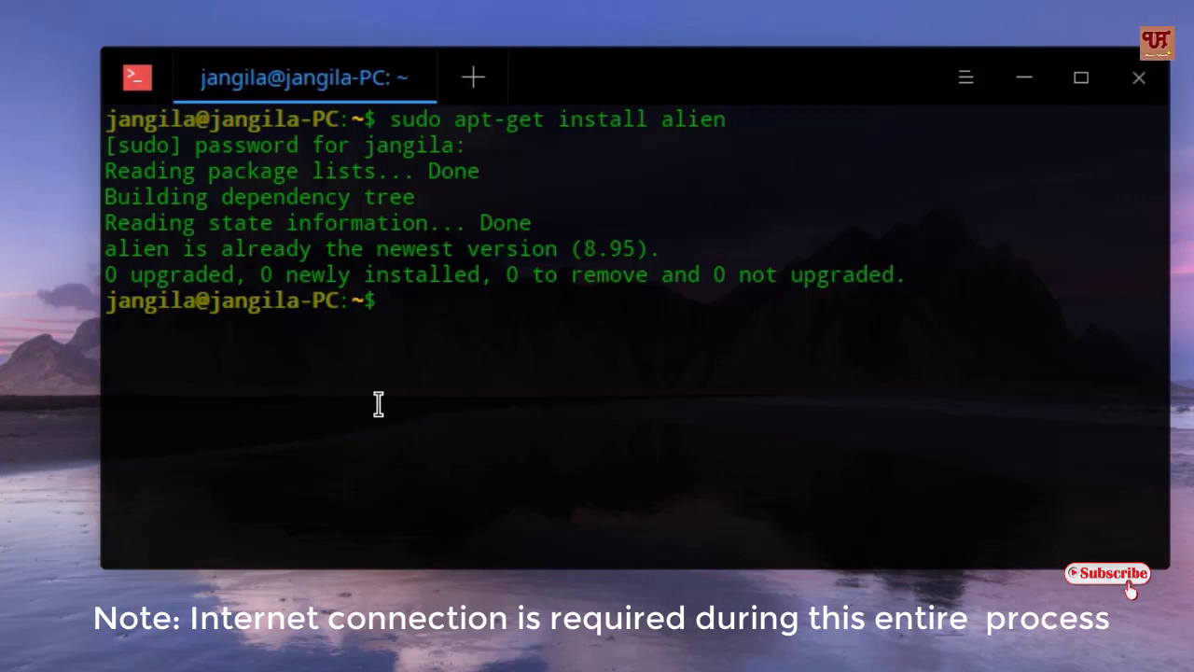
text(cd)
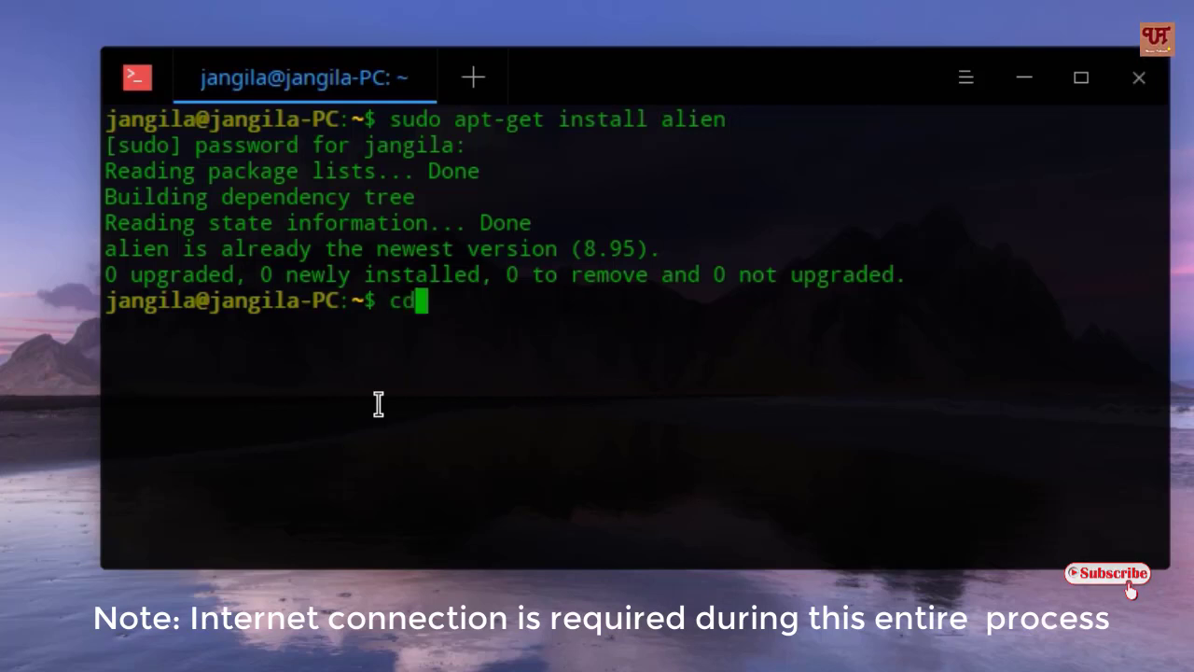
Step: Change into the Downloads folder and start typing 'sudo alien -d'
text(D)
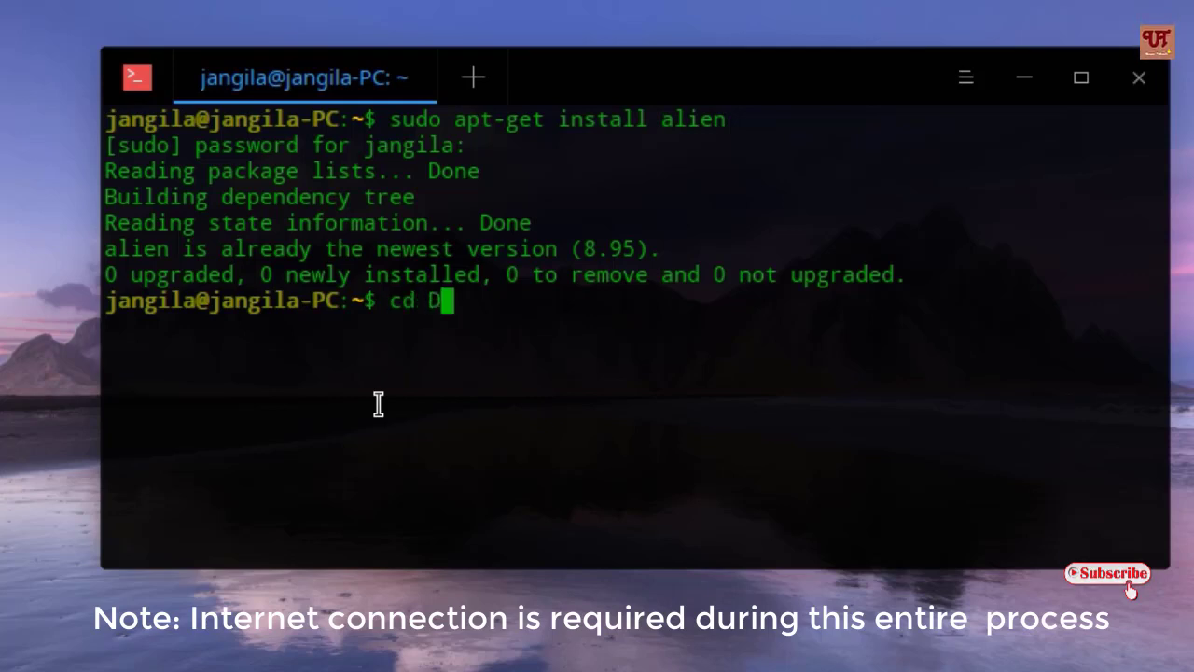
text(ownloads)
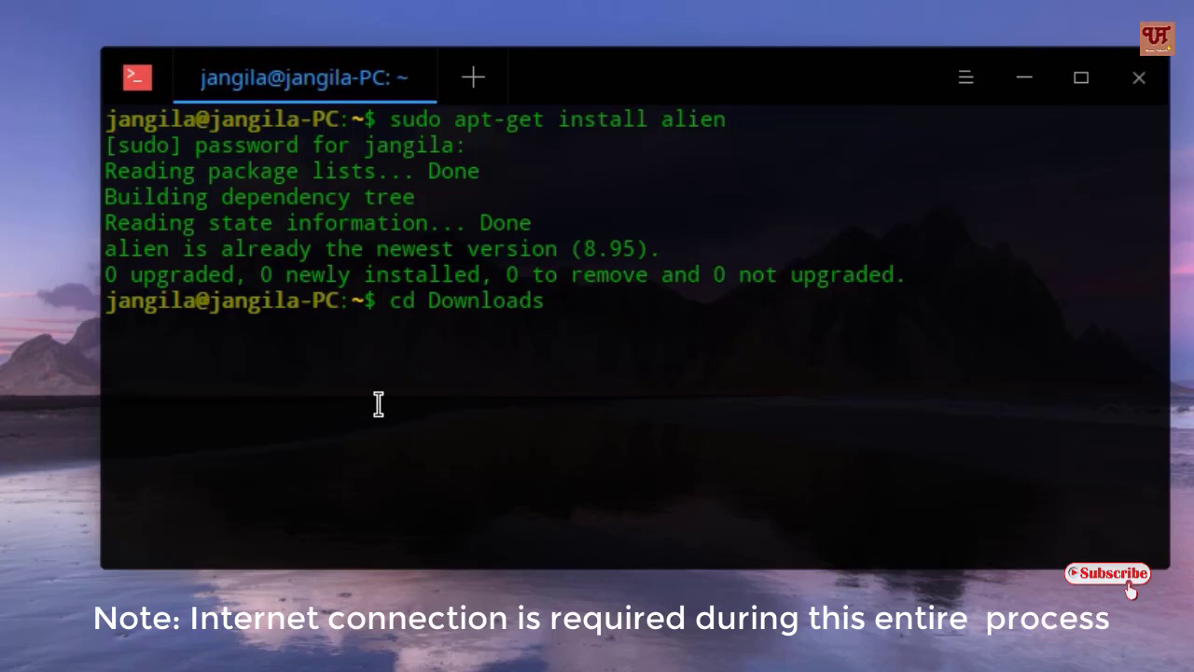
text(sudo ali)
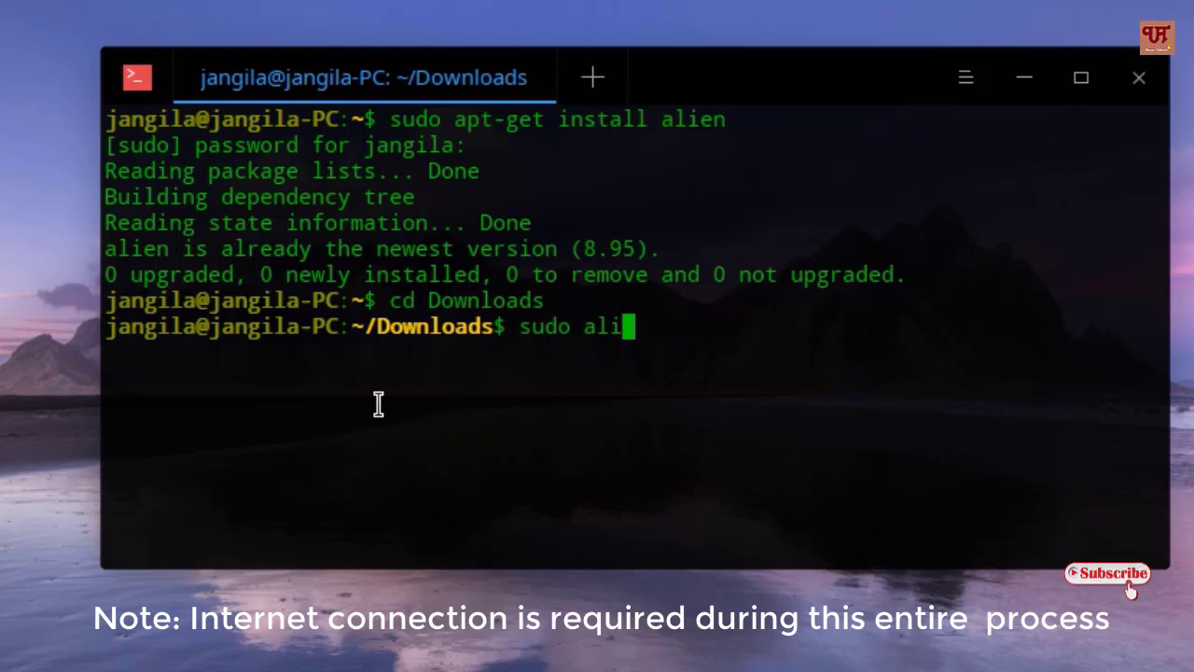
text(en)
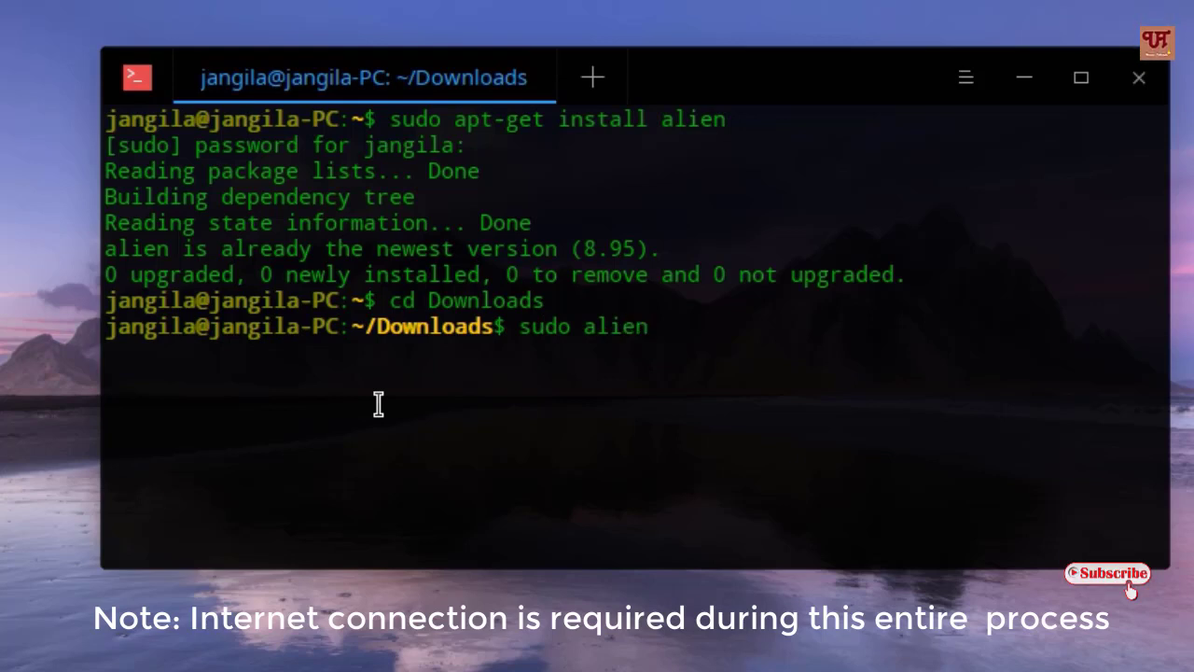
text(-d)
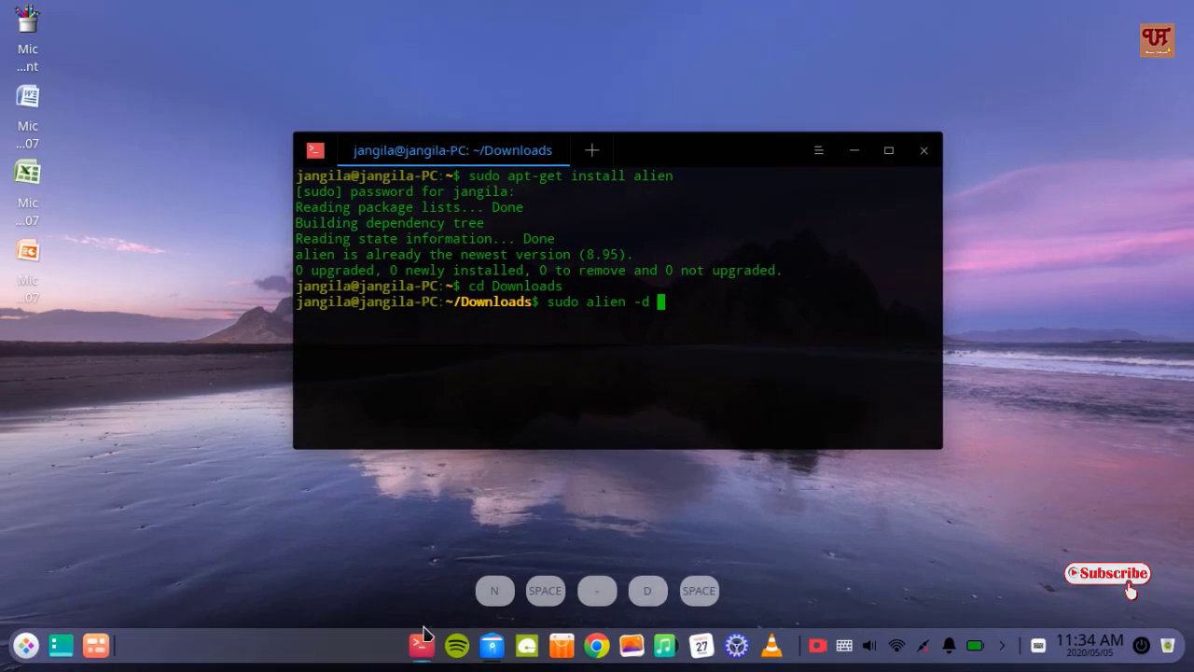
mouse_move(527, 645)
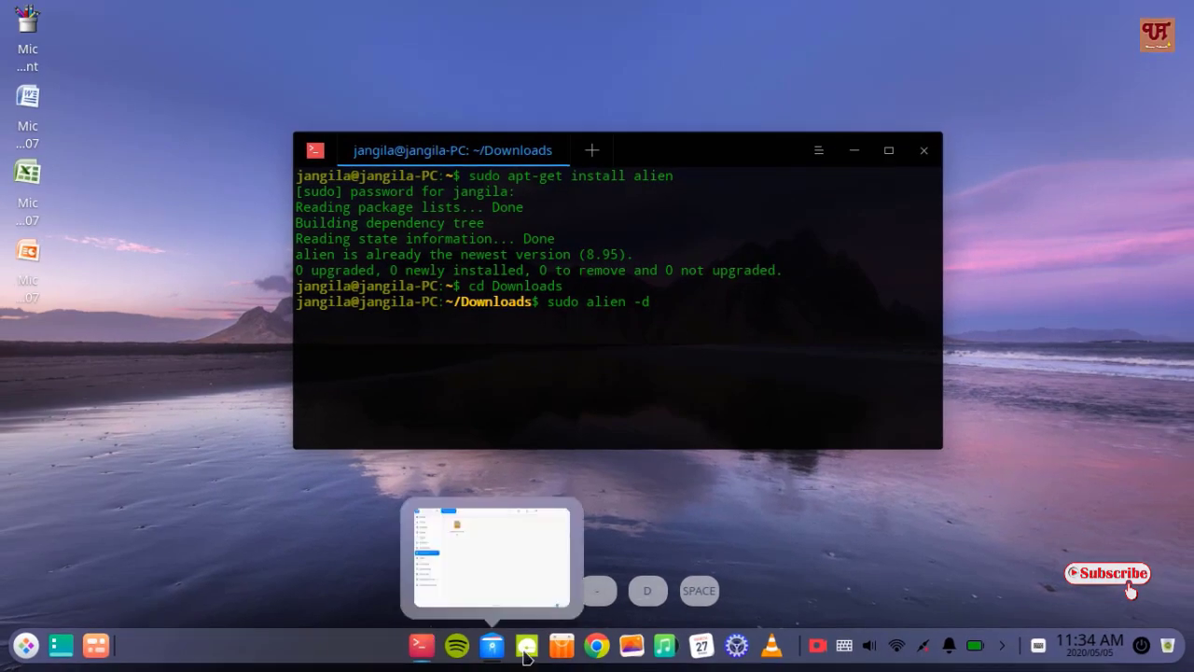
Step: Complete the command with kazam-1.4.5.tar.gz and run alien, producing kazam_1.4.5-2_all.deb
click(526, 645)
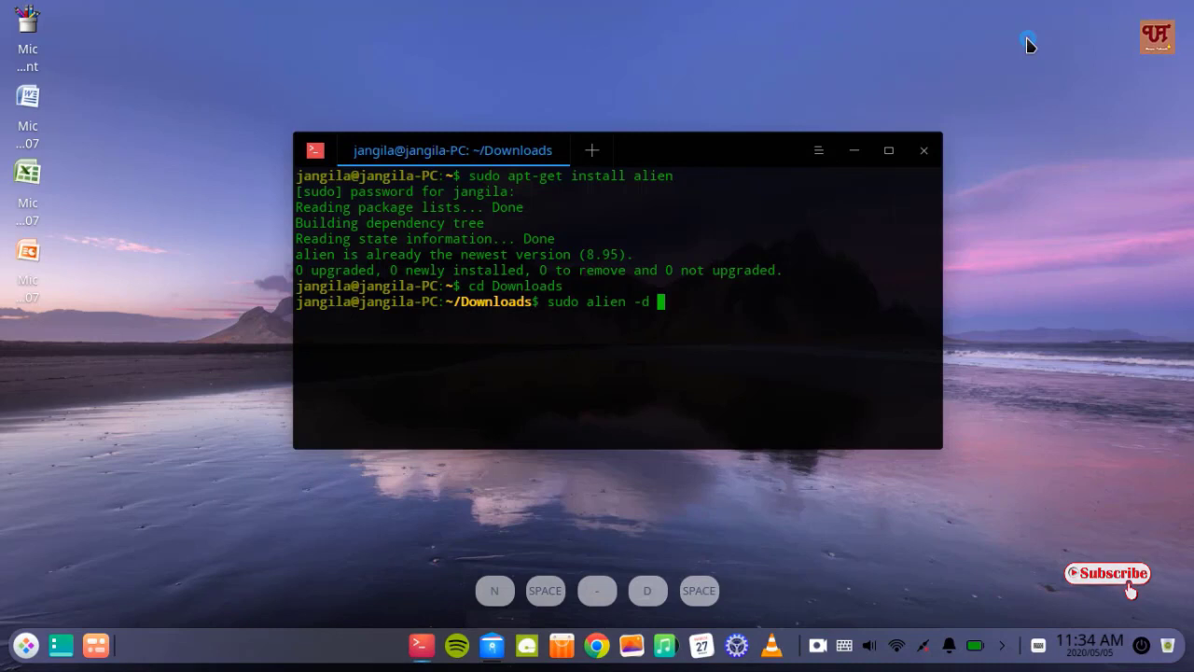
right_click(680, 321)
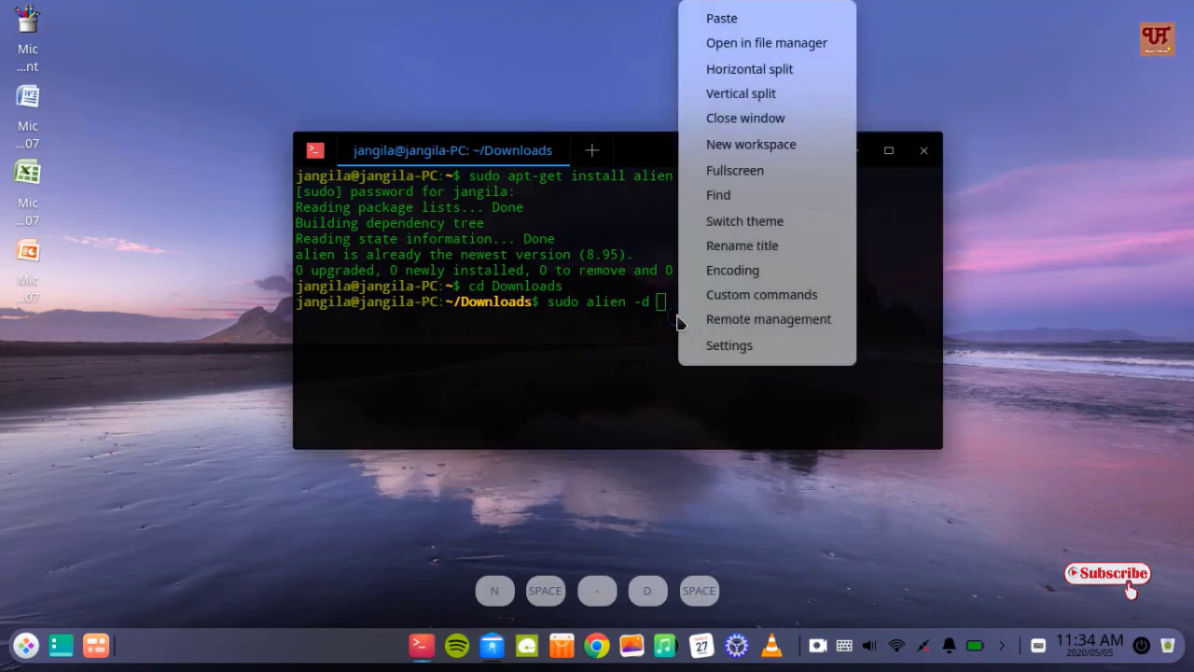
text(kazam-1.4.5.)
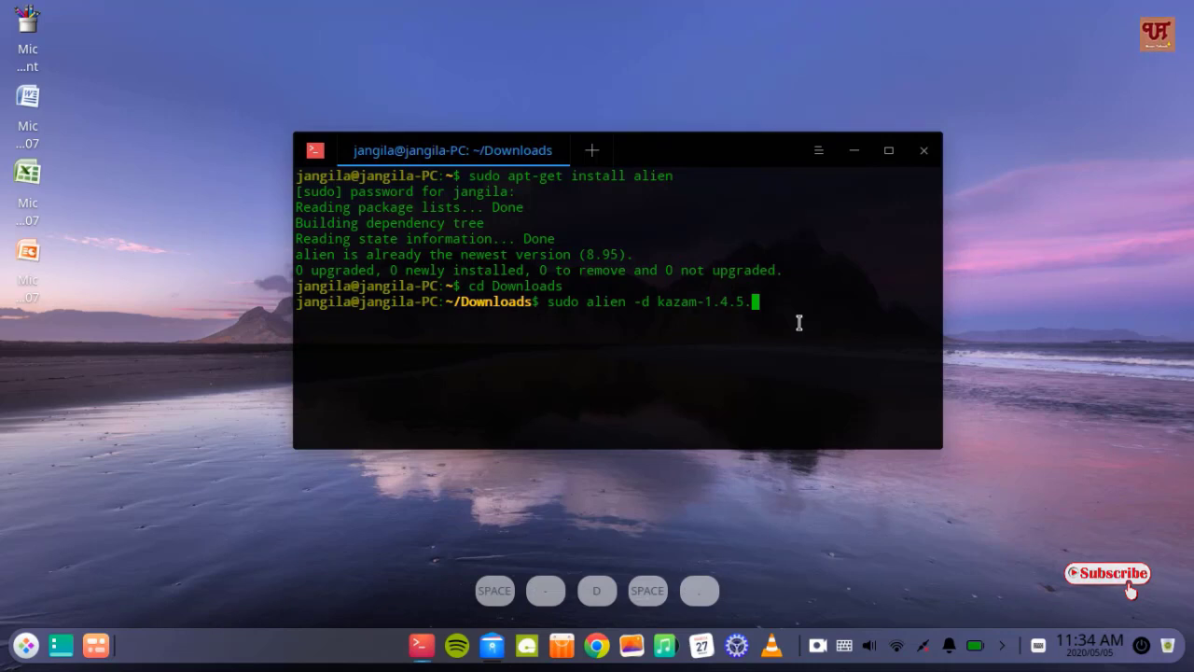
text(tar.g)
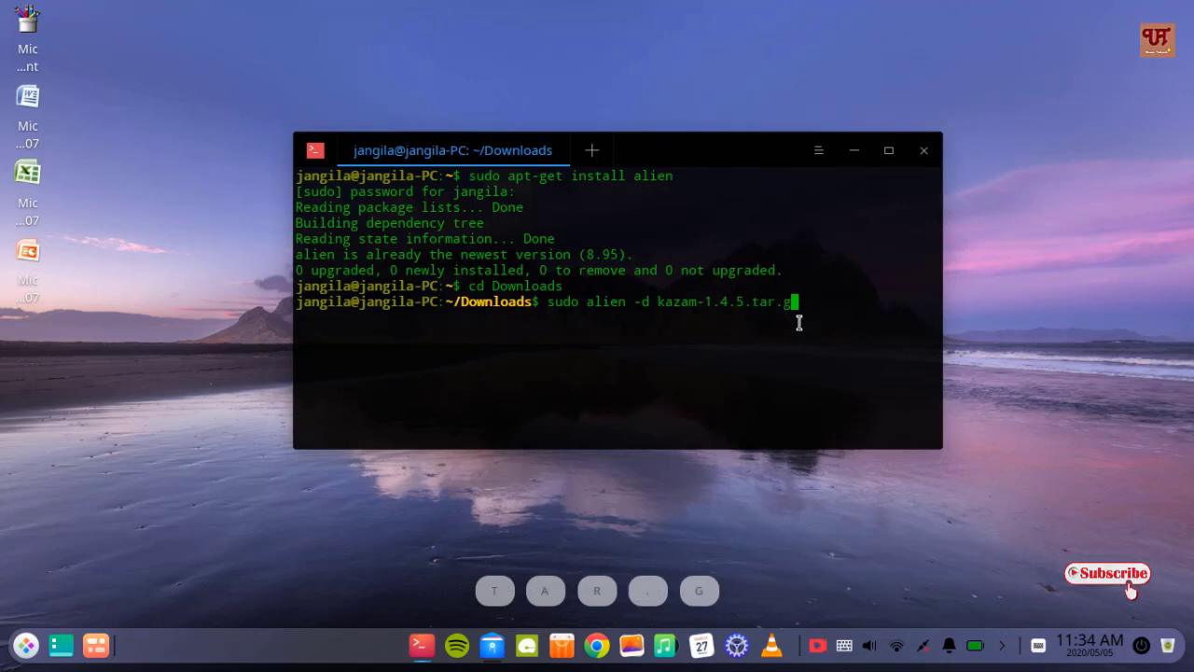
text(z)
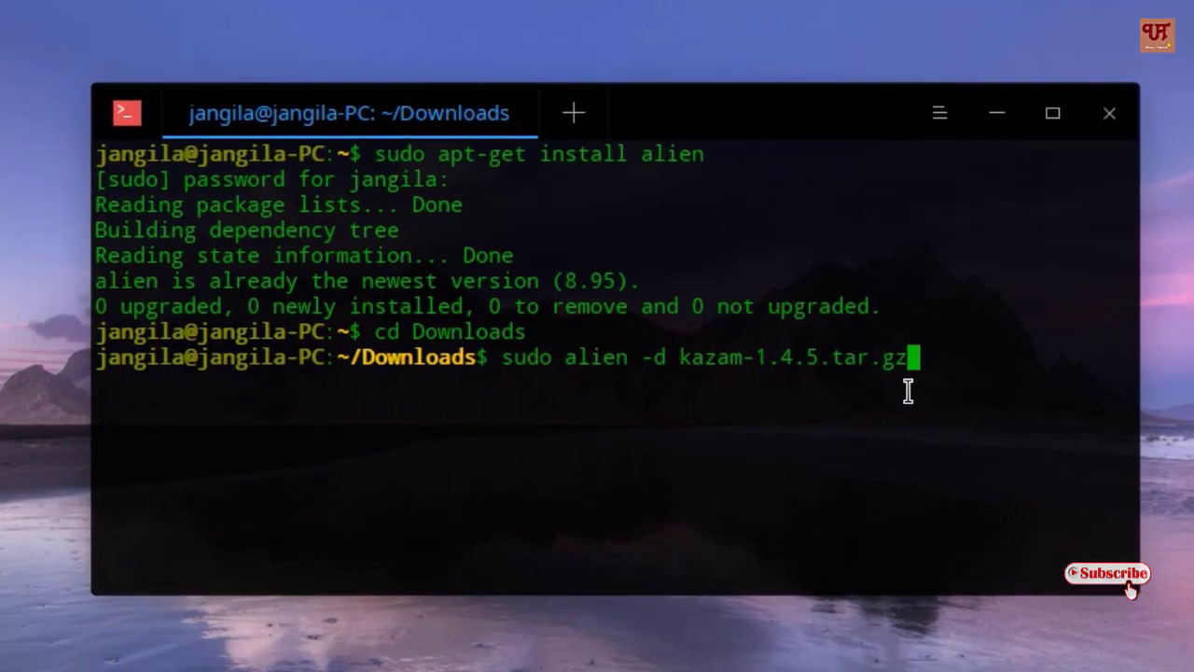
key(Return)
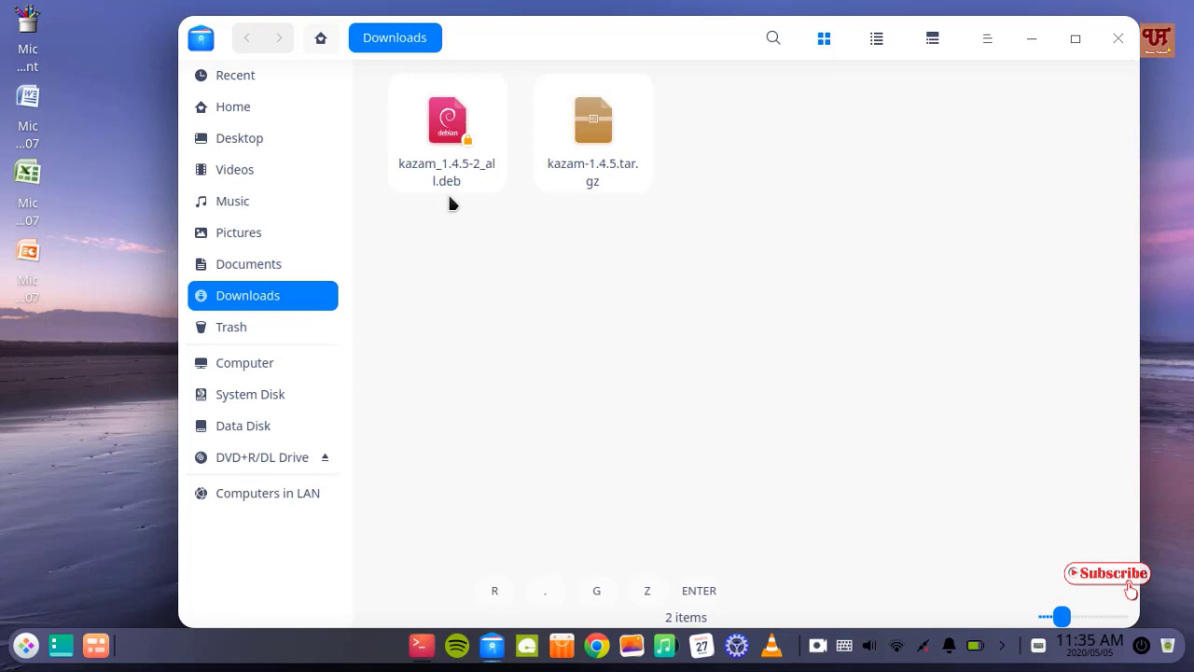
mouse_move(552, 246)
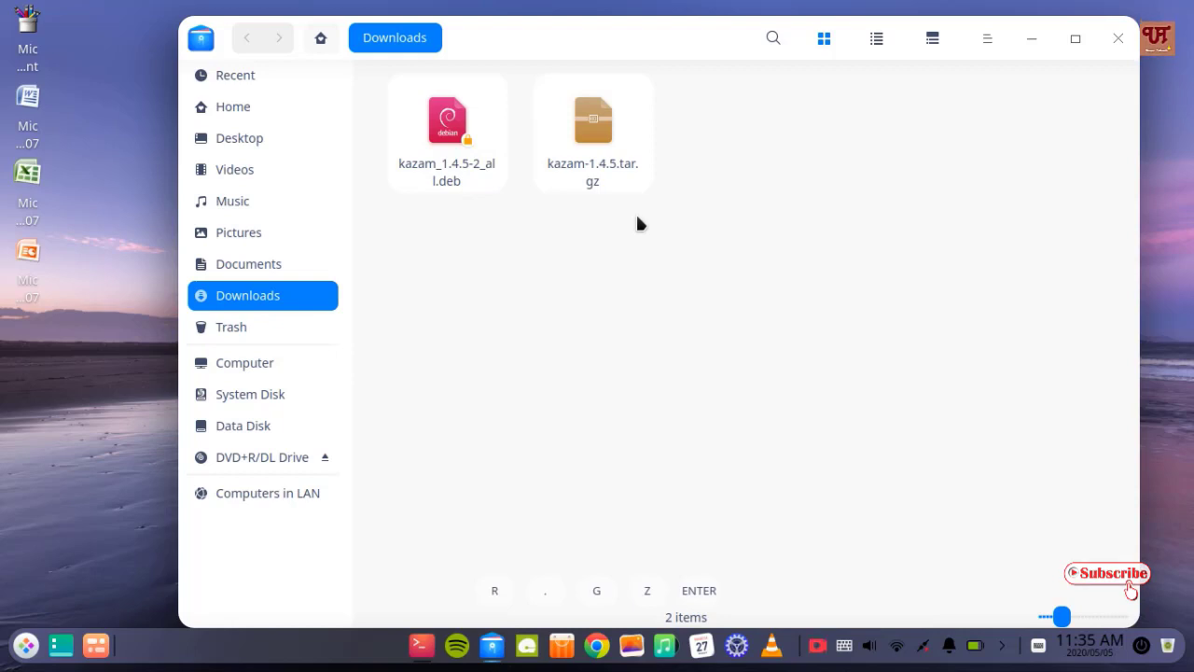
mouse_move(601, 205)
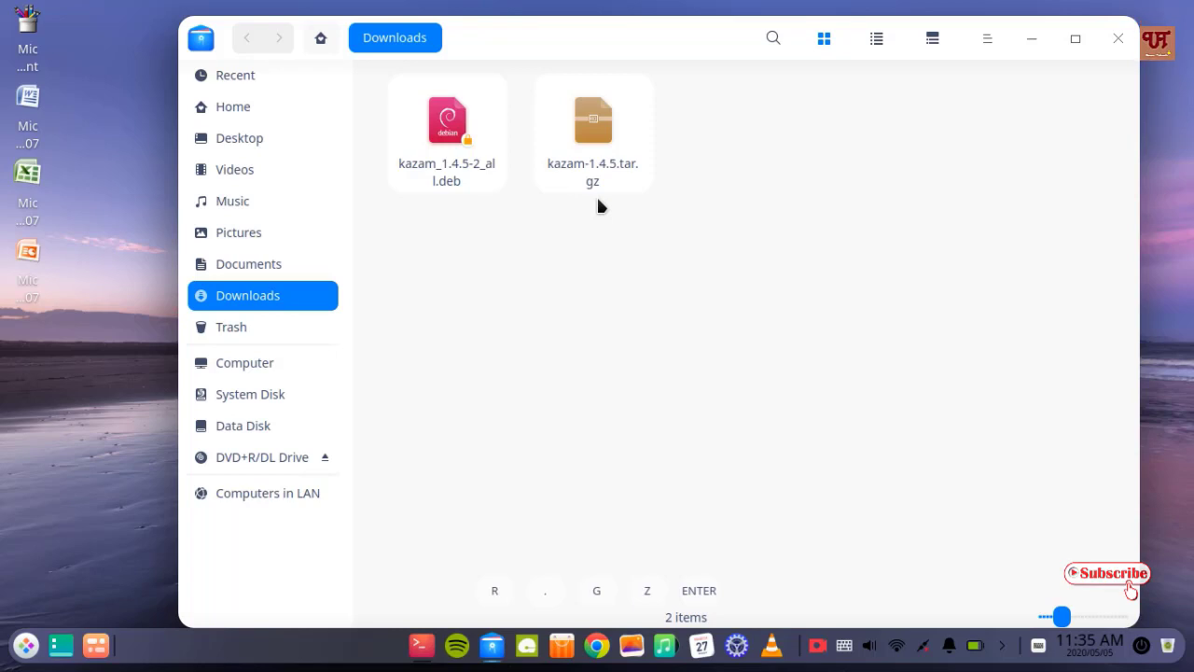
mouse_move(419, 216)
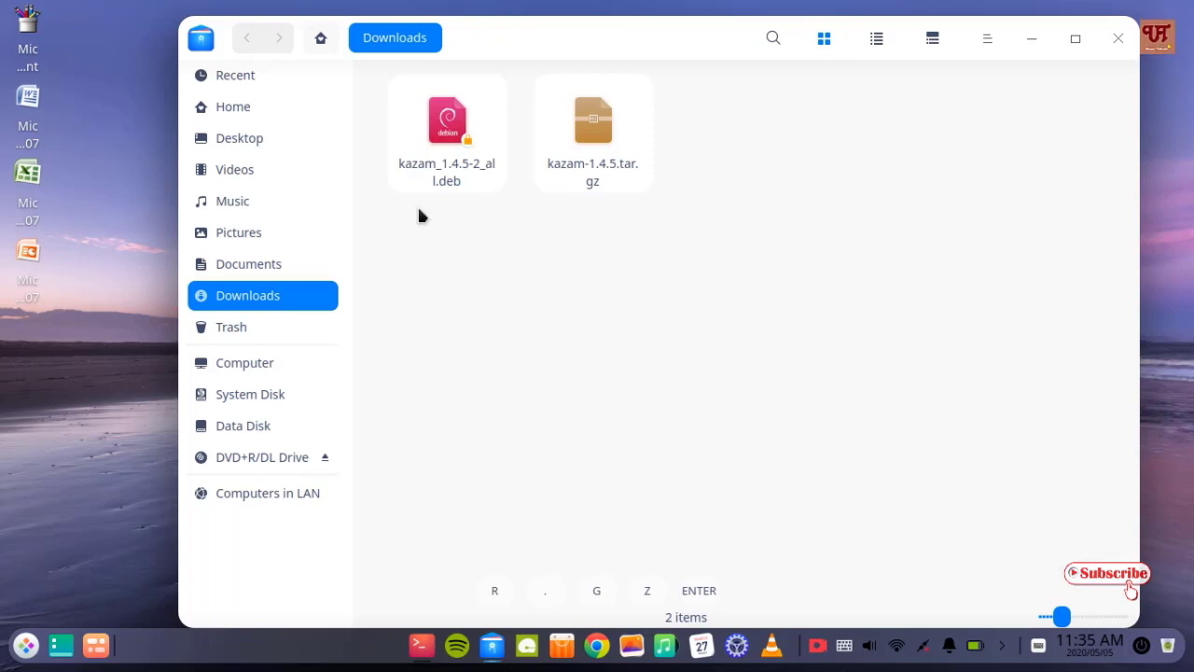
mouse_move(681, 233)
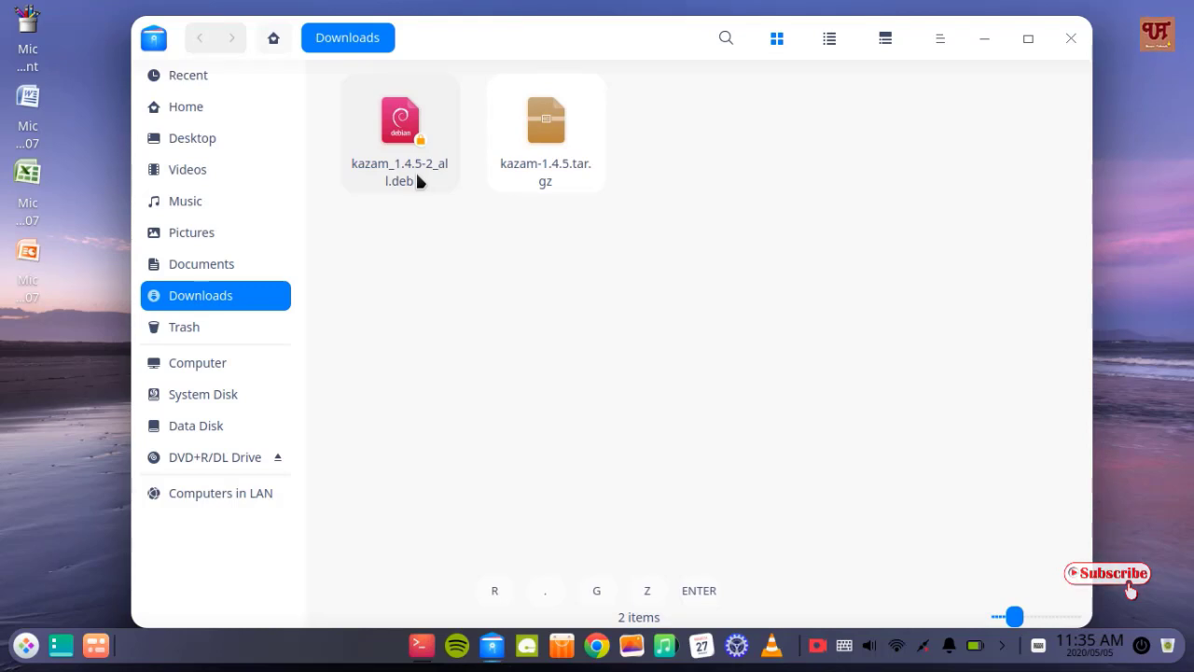
double_click(400, 120)
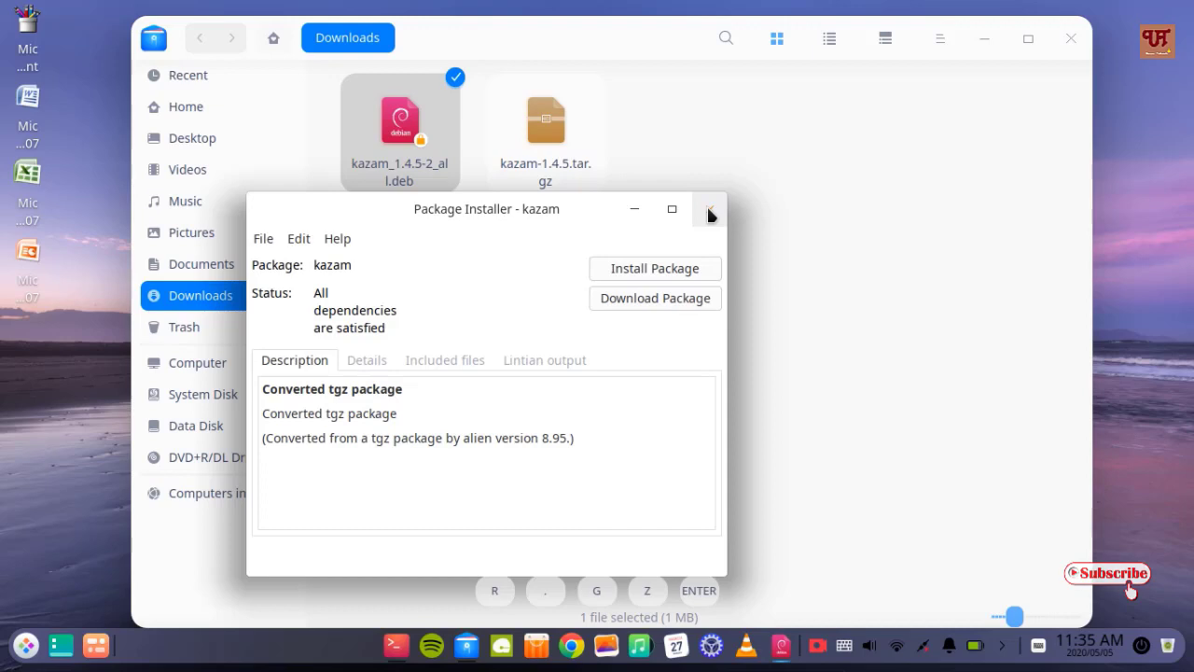
mouse_move(709, 209)
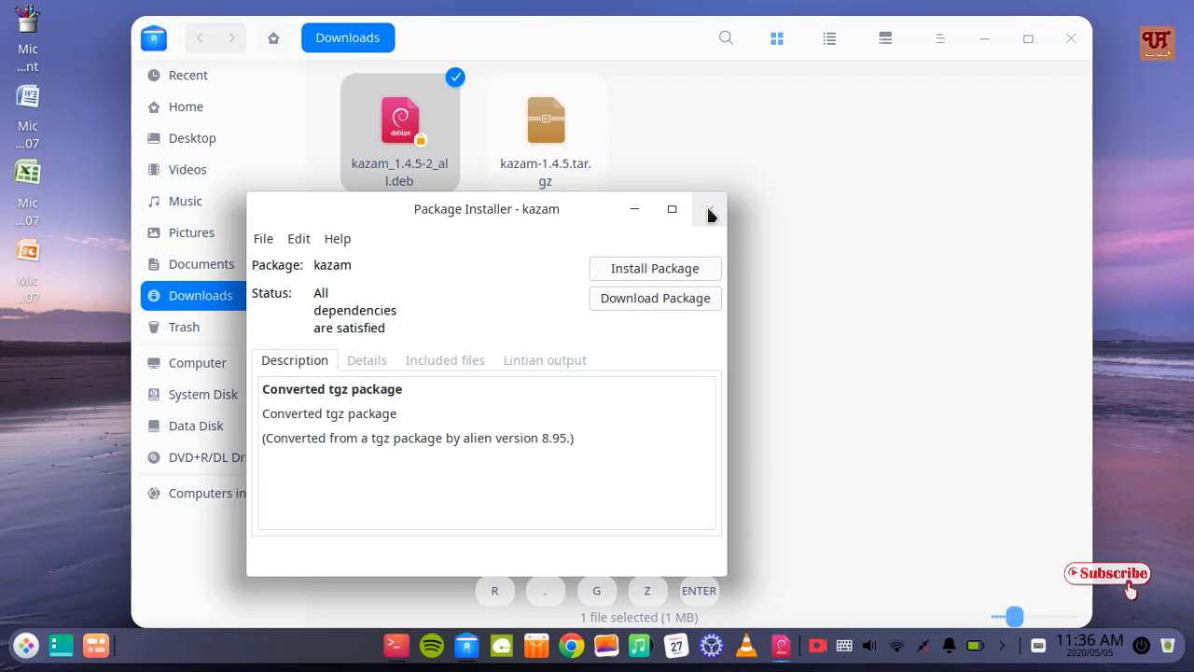
click(709, 209)
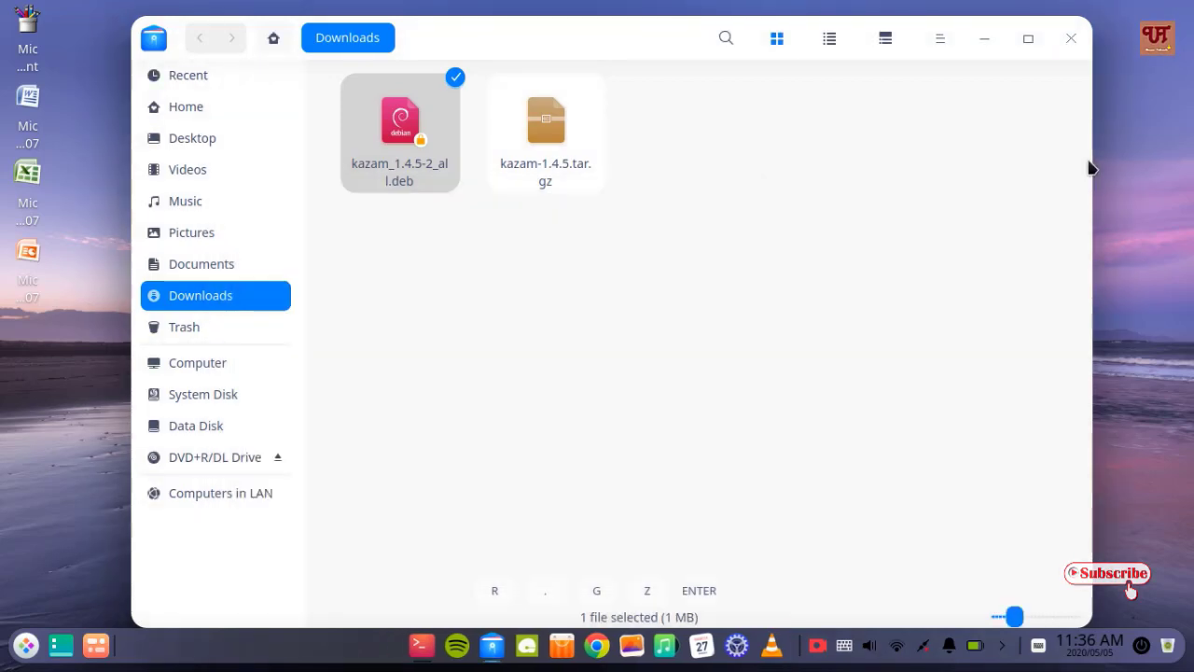